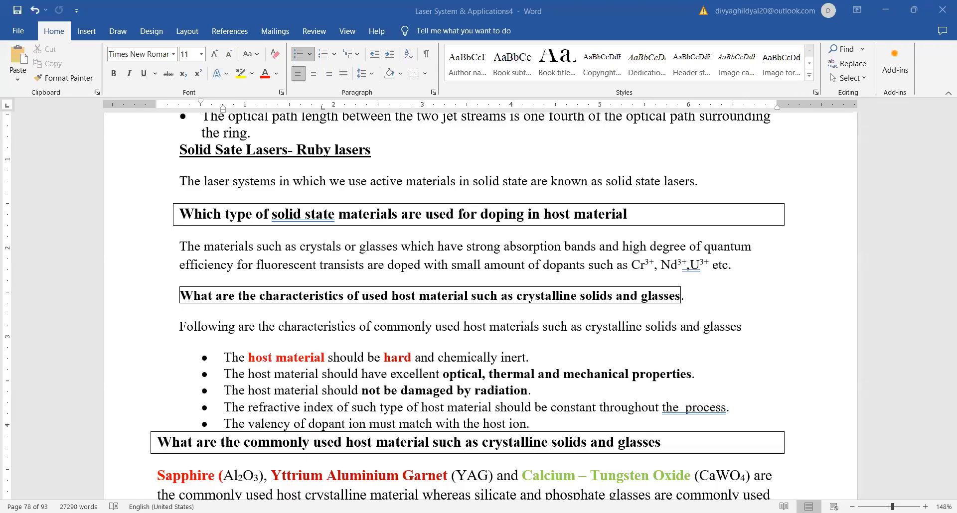
mouse_move(534, 69)
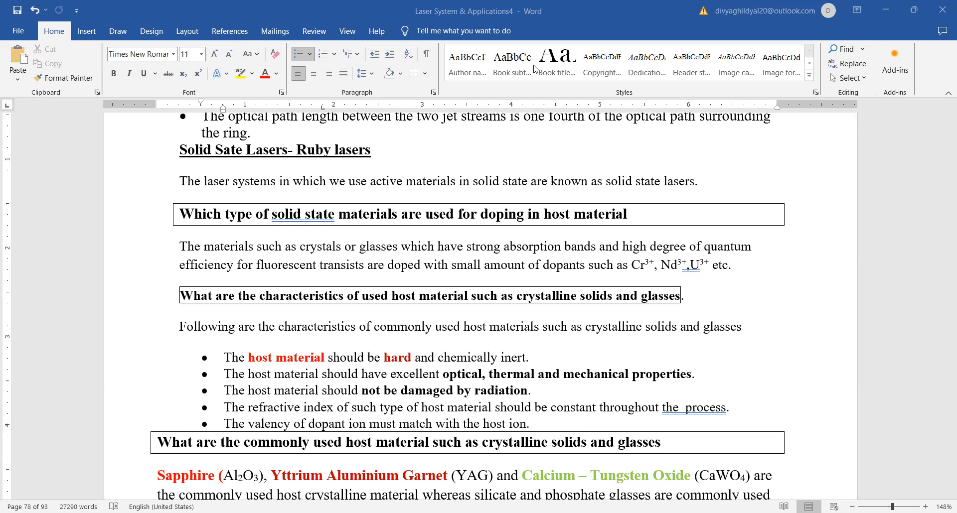
mouse_move(711, 317)
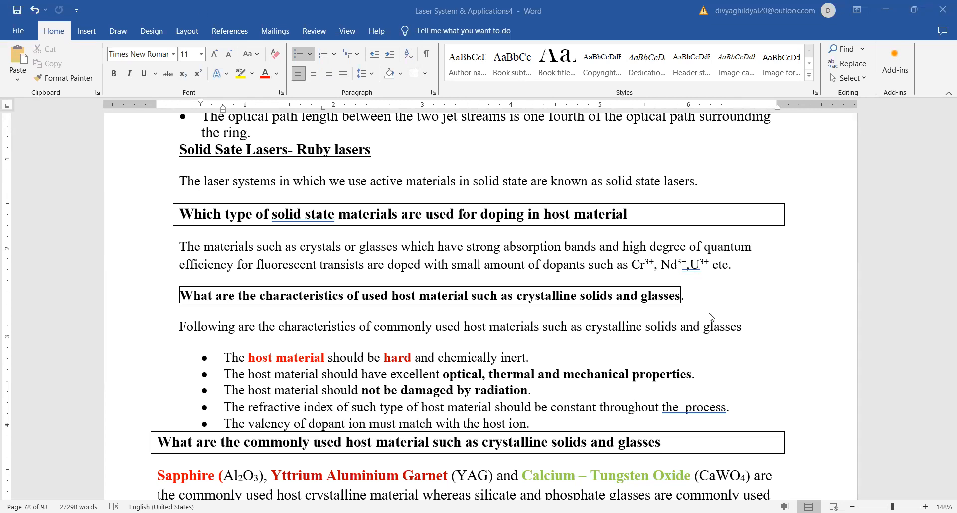
mouse_move(617, 237)
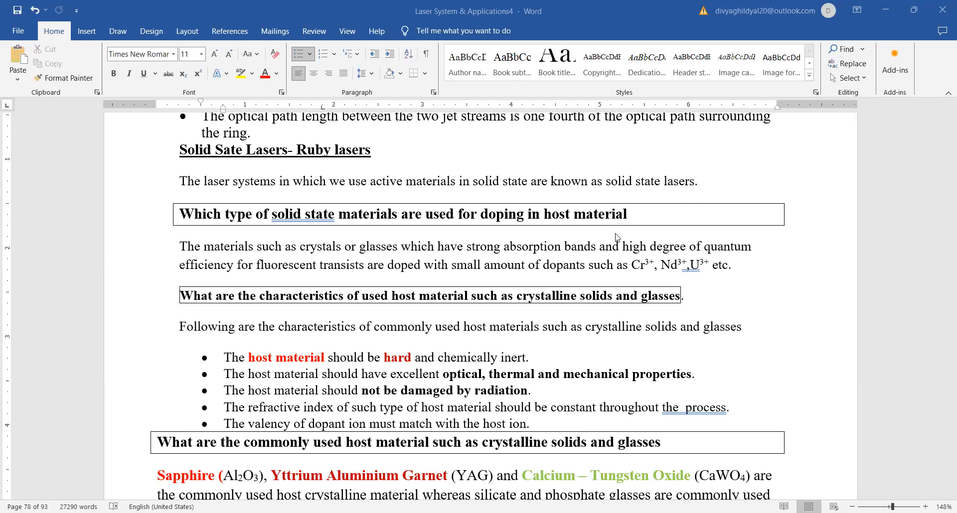
mouse_move(613, 247)
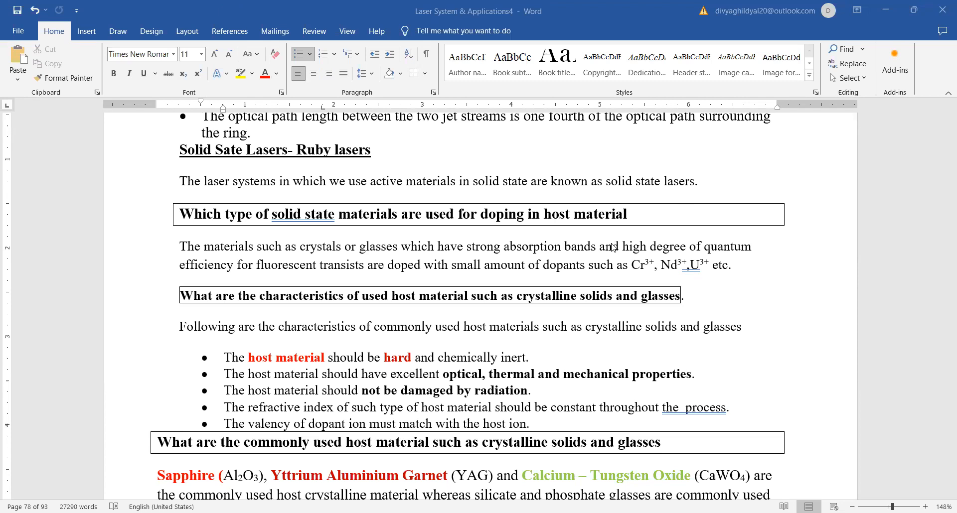
mouse_move(654, 259)
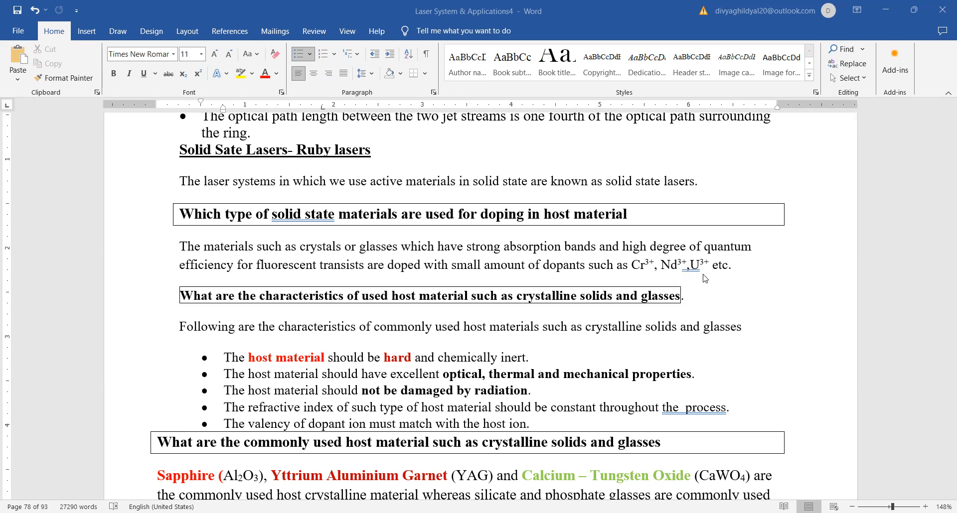
mouse_move(413, 196)
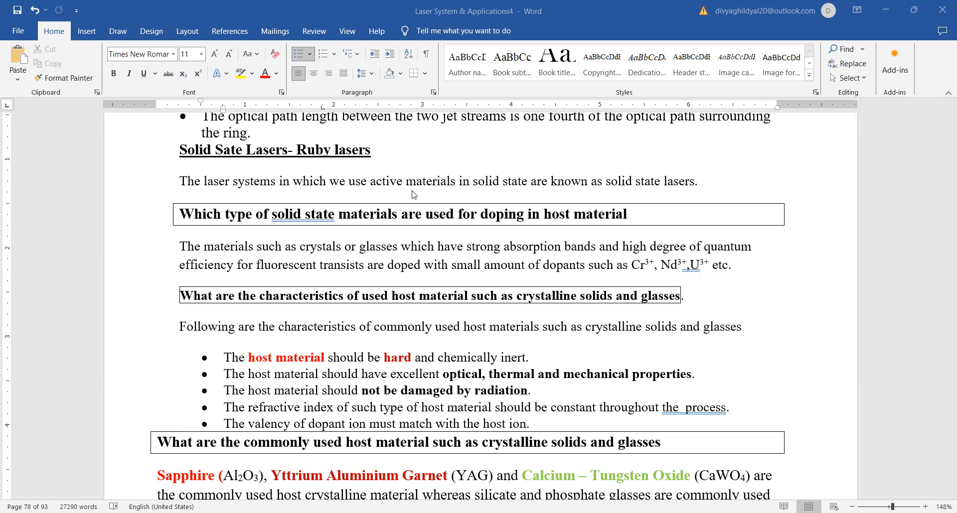
mouse_move(402, 363)
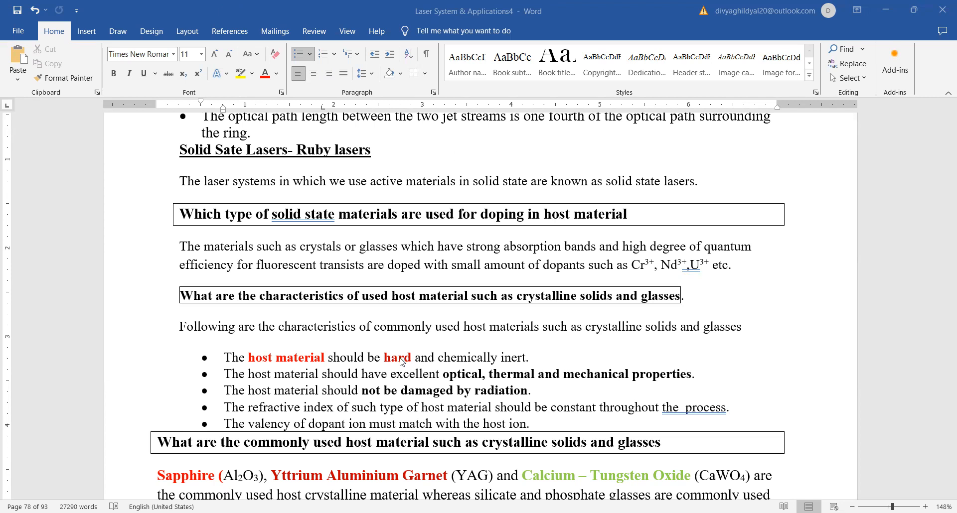
mouse_move(498, 358)
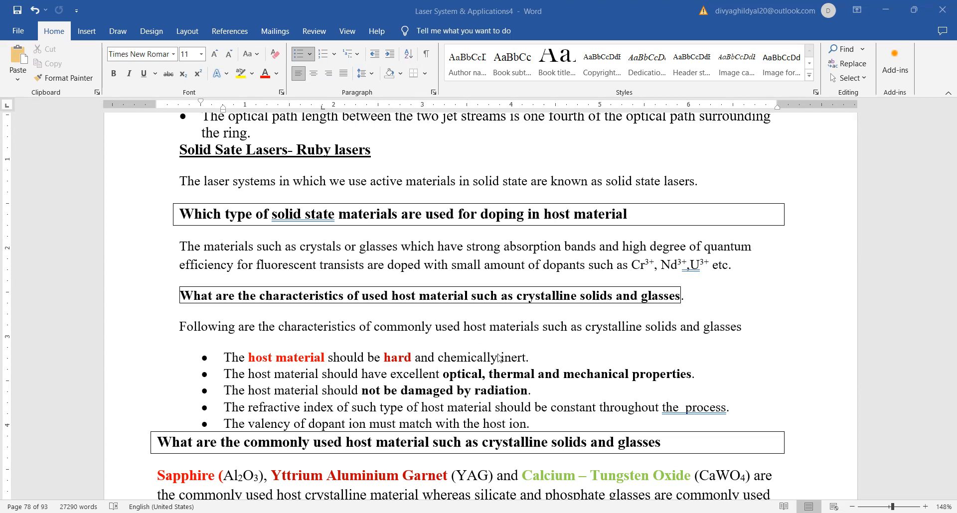
mouse_move(455, 388)
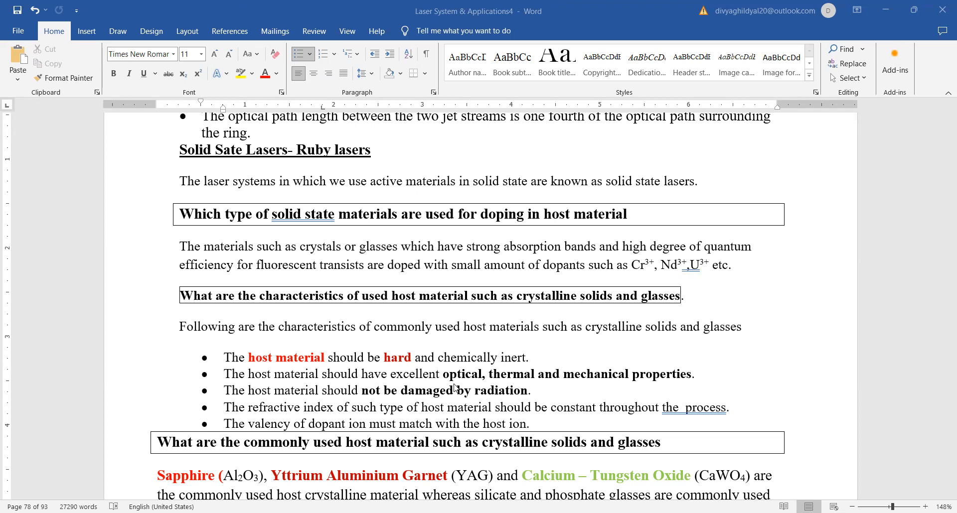
mouse_move(765, 440)
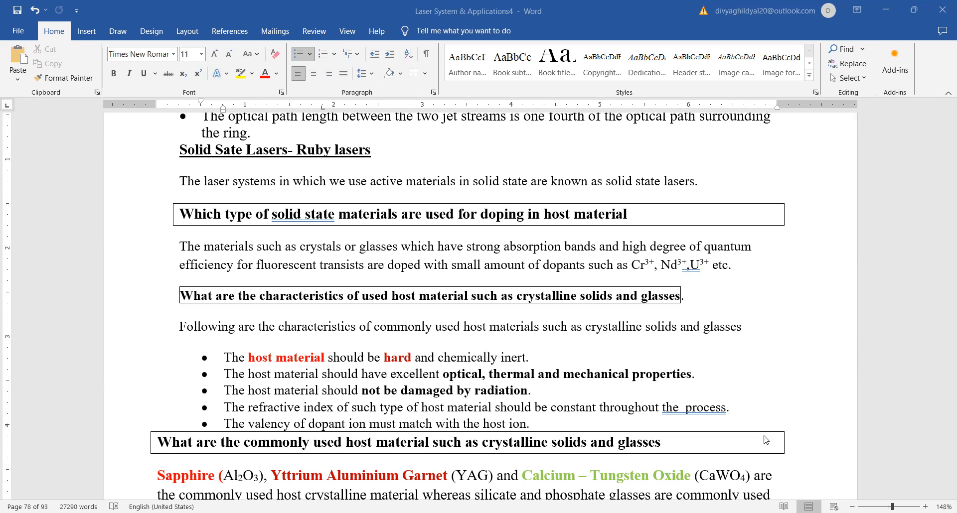
Step: Scroll to the Note on host crystals and Ruby Laser bullets, placing the cursor below the list
left_click(529, 358)
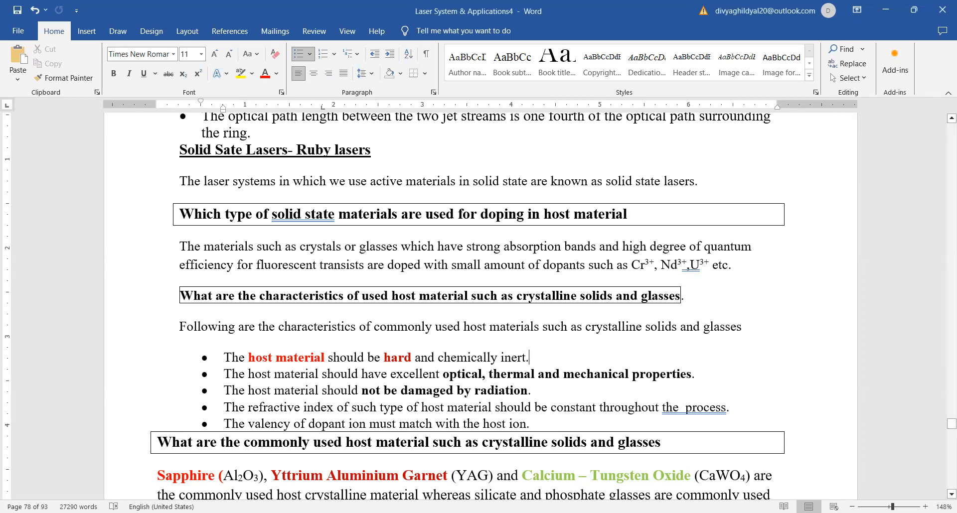
scroll("up", 3)
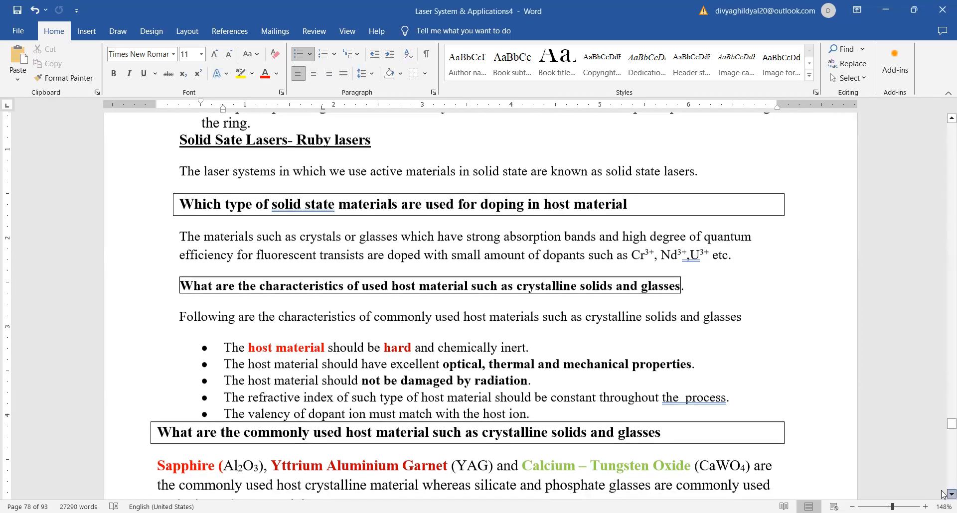
scroll("down", 3)
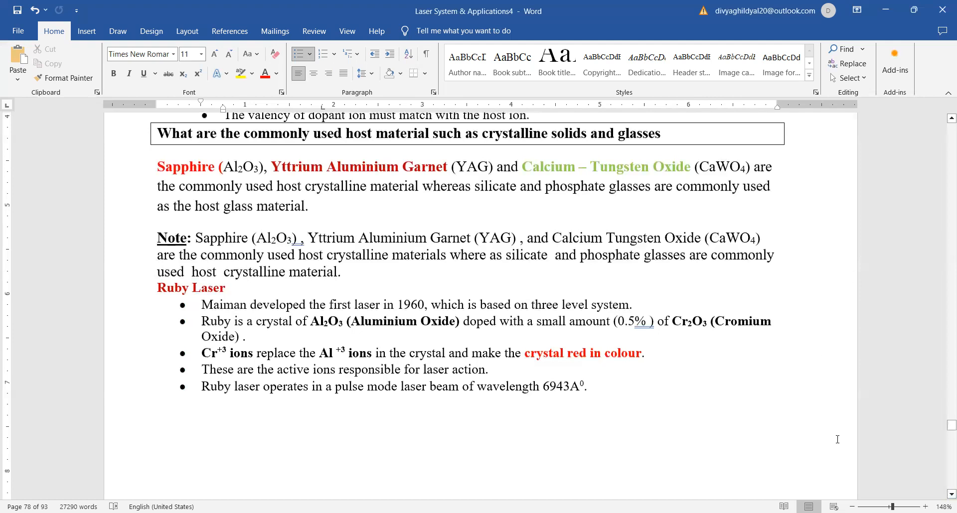
left_click(157, 433)
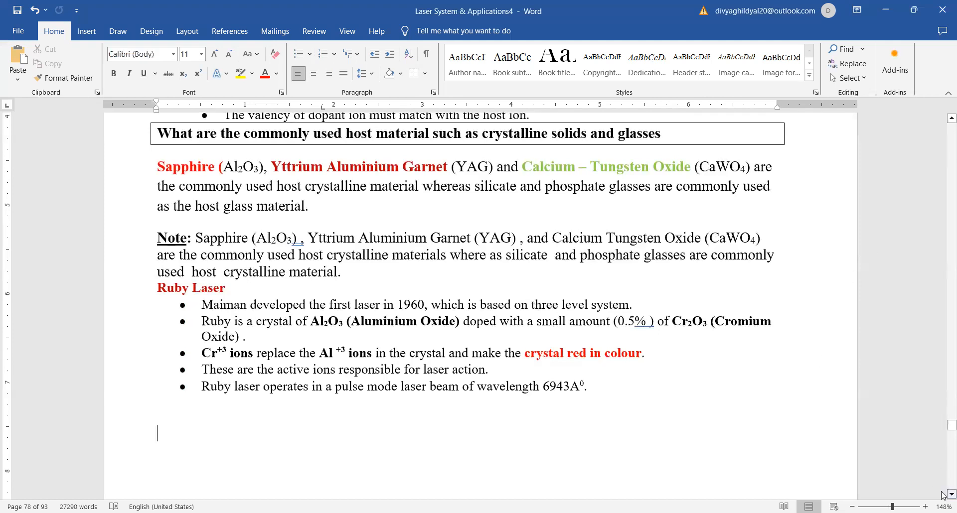
scroll("down", 3)
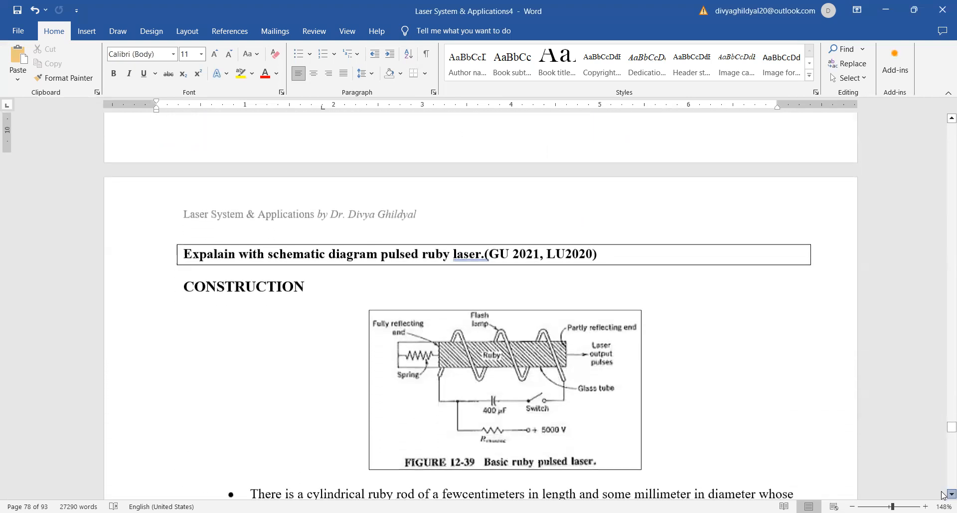
scroll("down", 3)
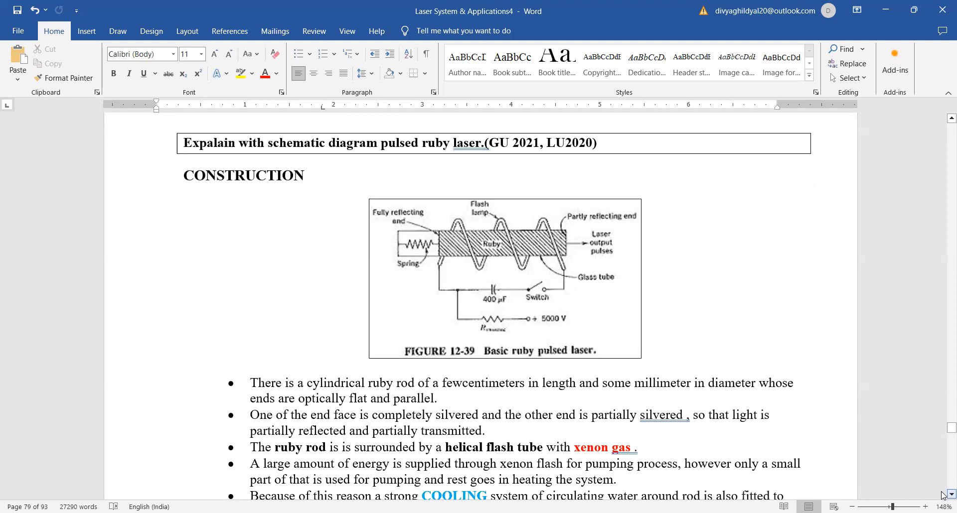
mouse_move(401, 254)
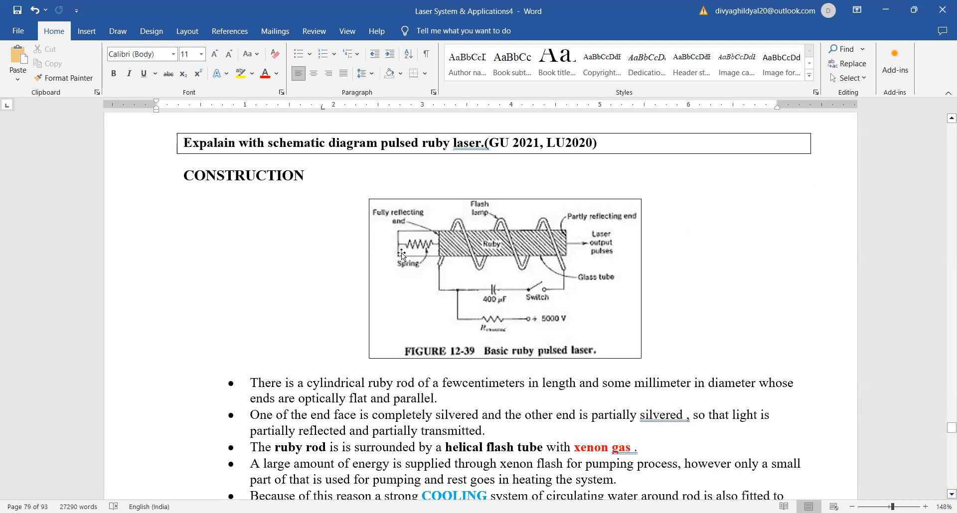
mouse_move(572, 265)
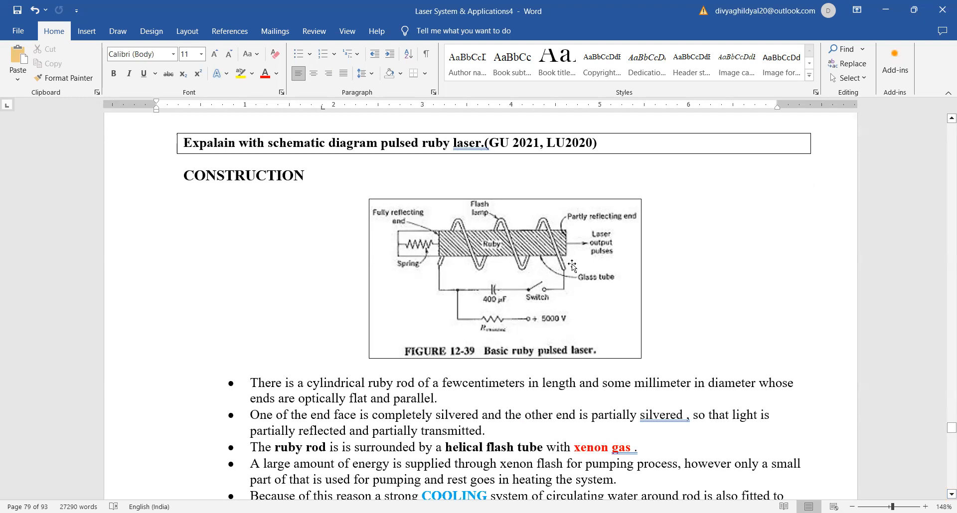
mouse_move(487, 245)
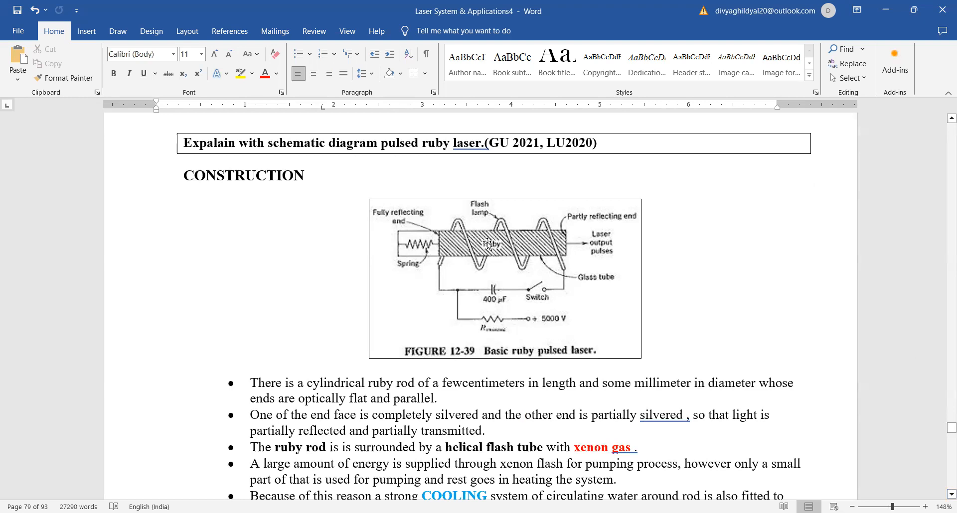
mouse_move(554, 251)
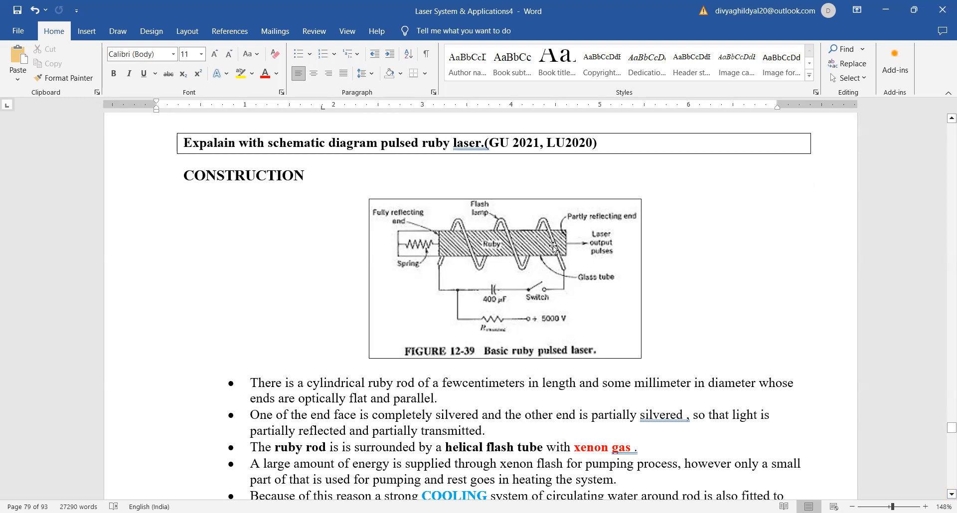
mouse_move(466, 227)
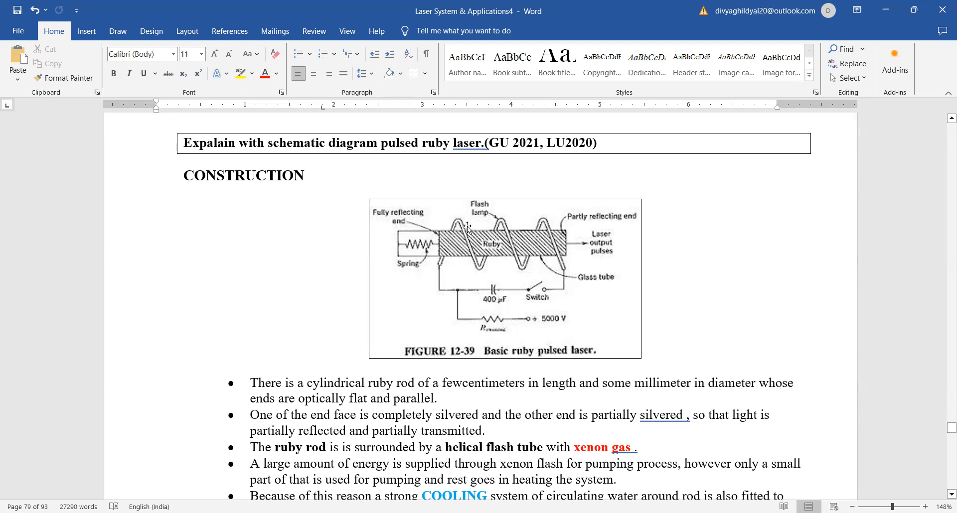
mouse_move(546, 226)
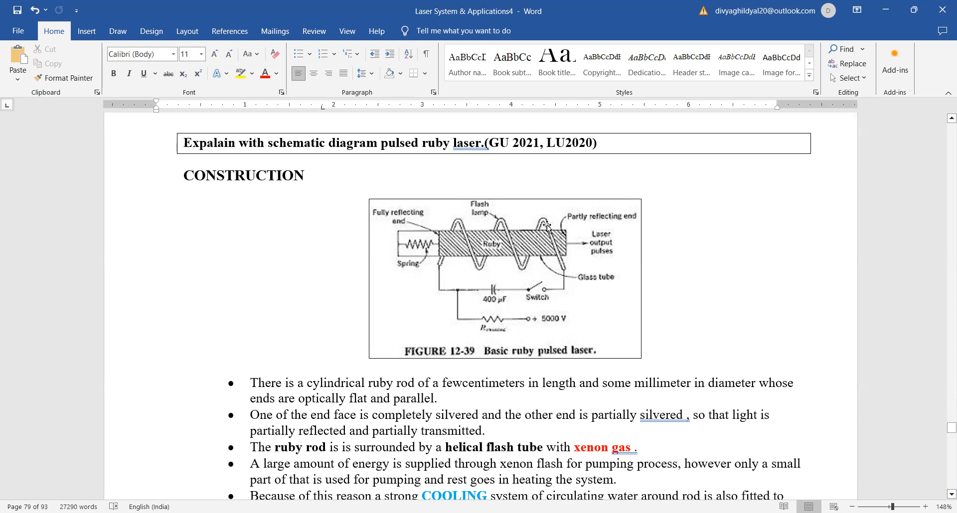
mouse_move(560, 278)
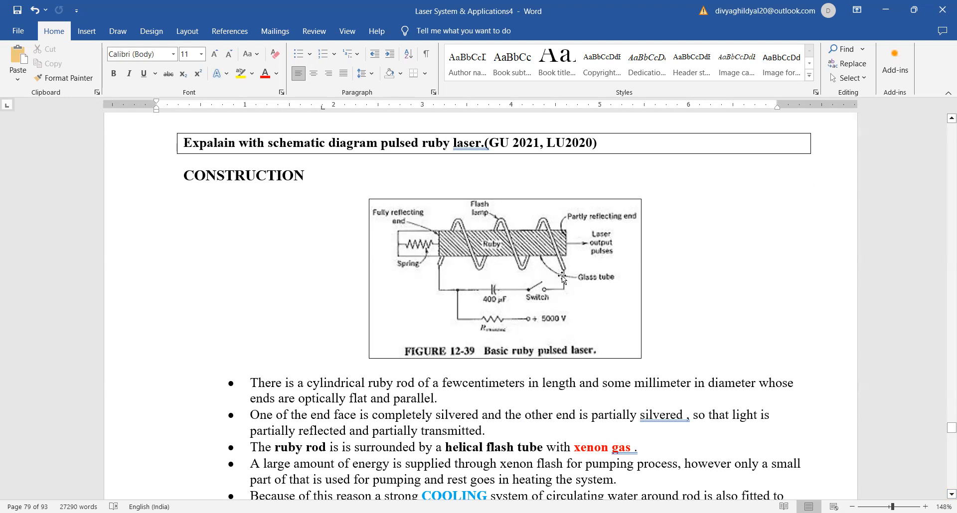
mouse_move(440, 248)
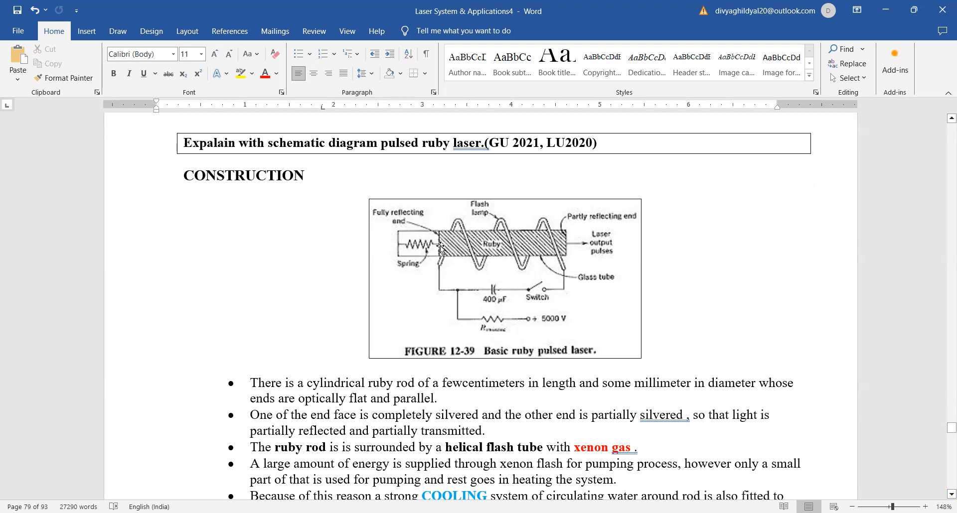
mouse_move(665, 241)
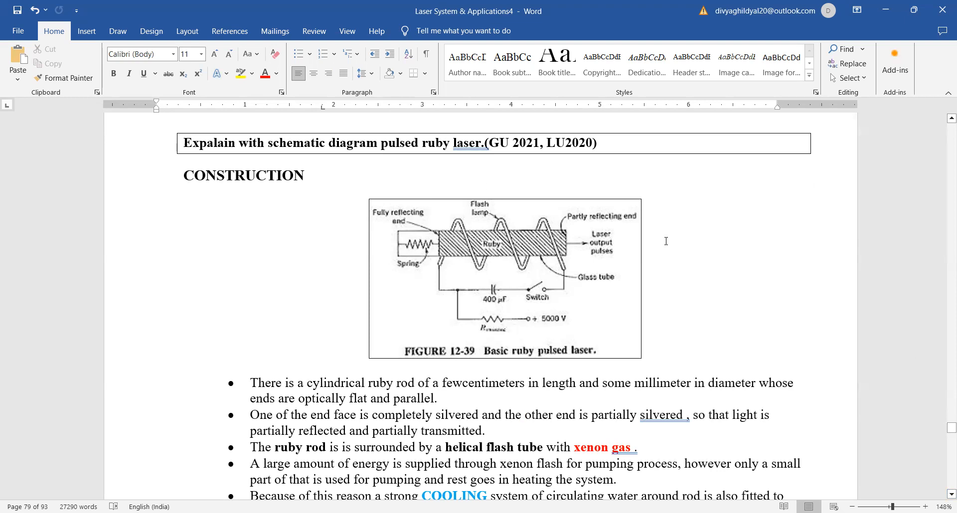
mouse_move(390, 218)
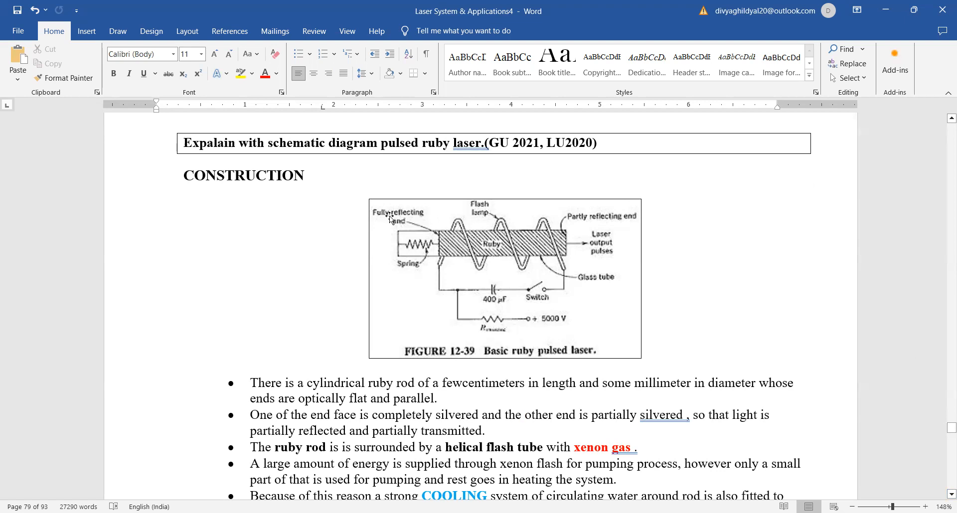
mouse_move(543, 324)
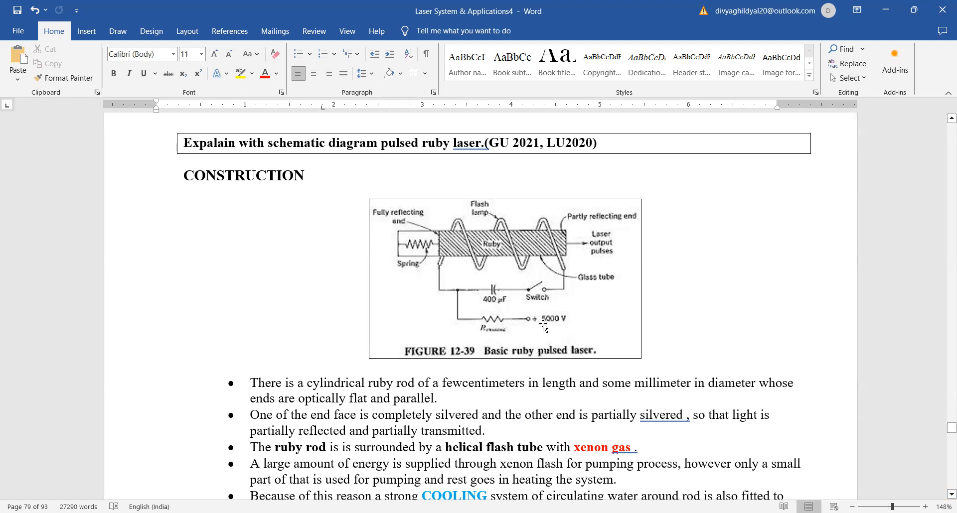
mouse_move(558, 290)
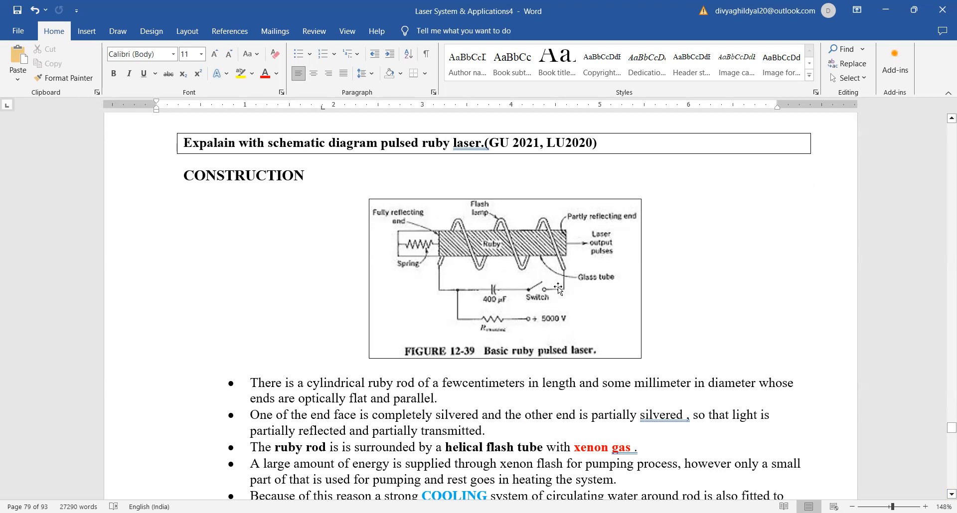
mouse_move(468, 305)
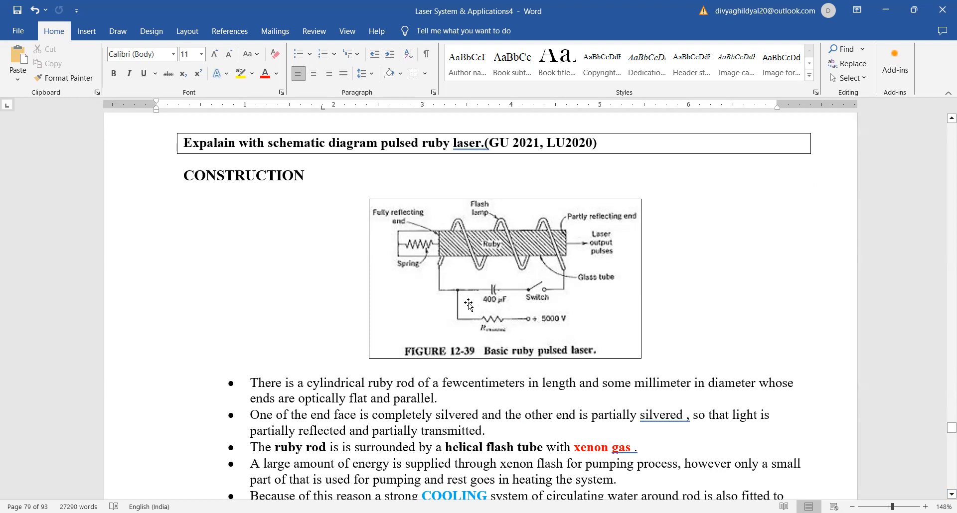
mouse_move(455, 243)
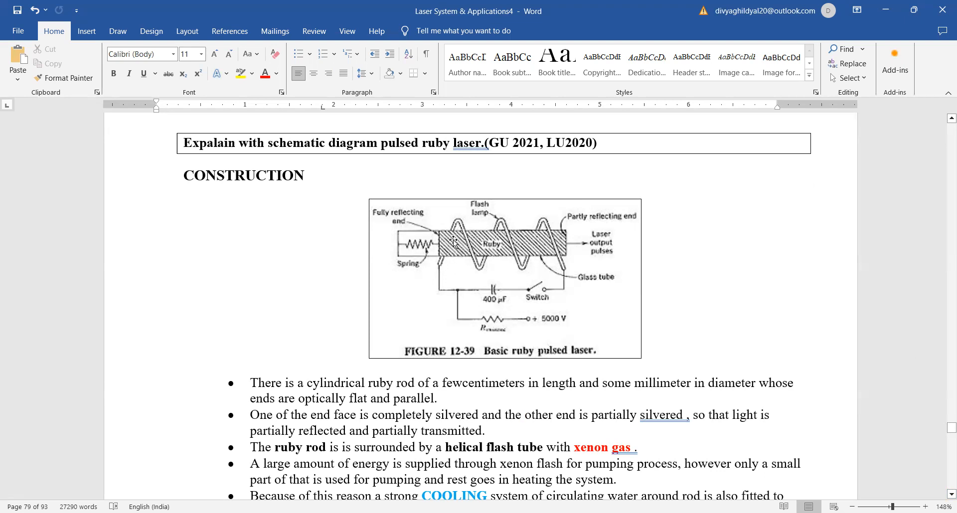
mouse_move(554, 258)
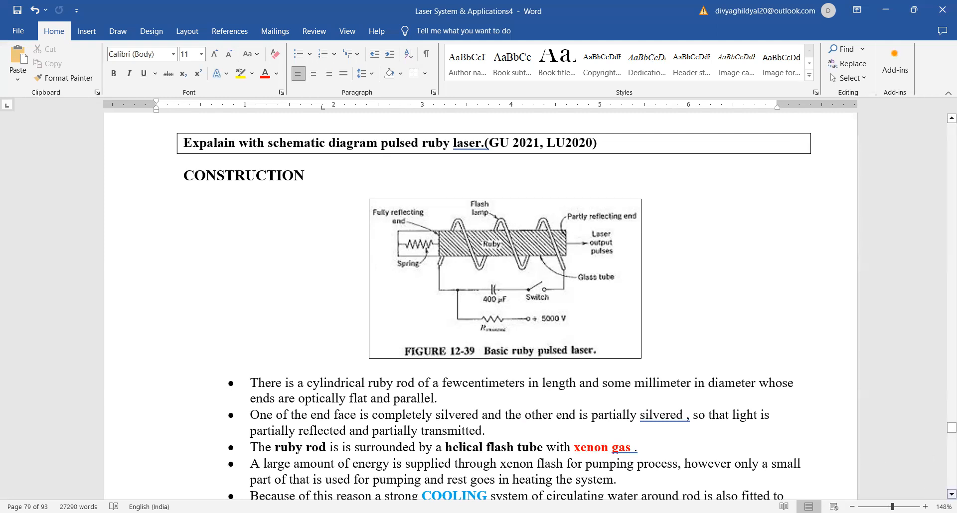
Step: Scroll down until the Energy Diagram of Ruby appears below the construction bullets
scroll("down", 3)
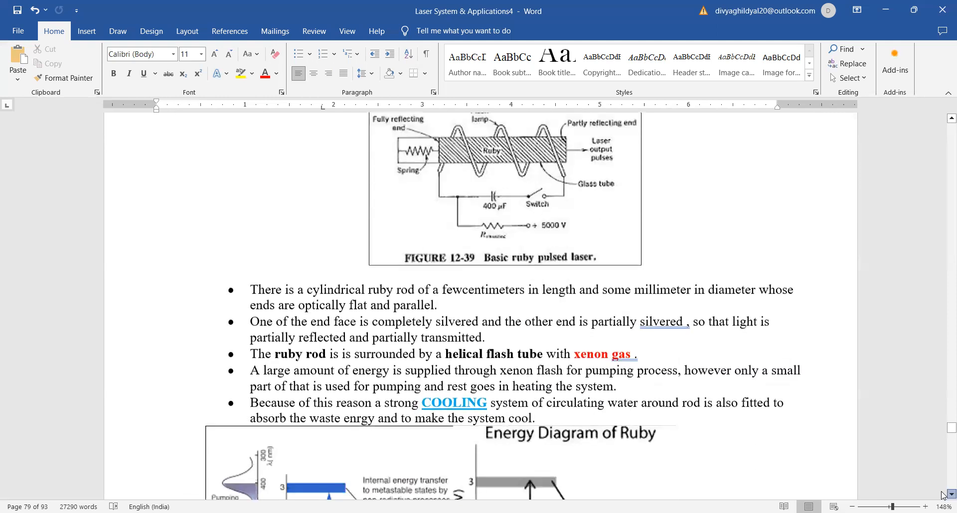
scroll("down", 3)
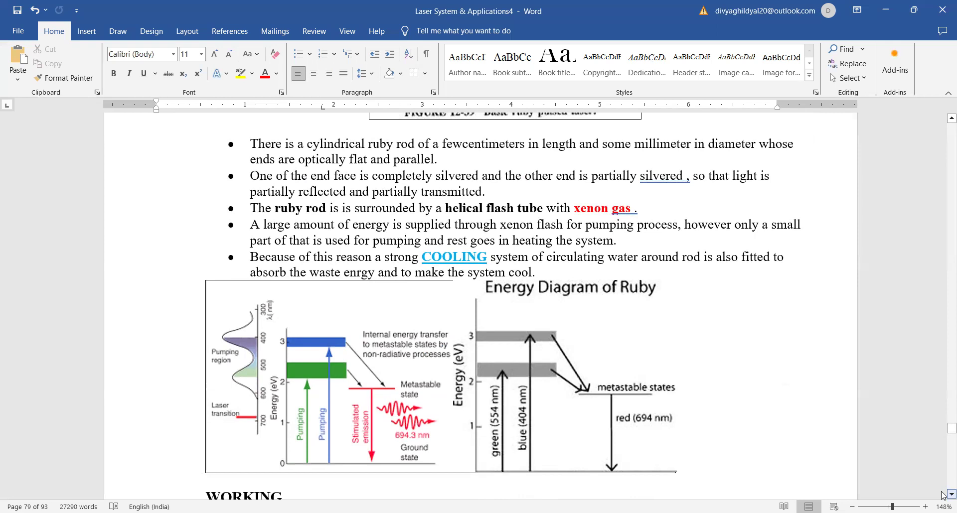
mouse_move(446, 250)
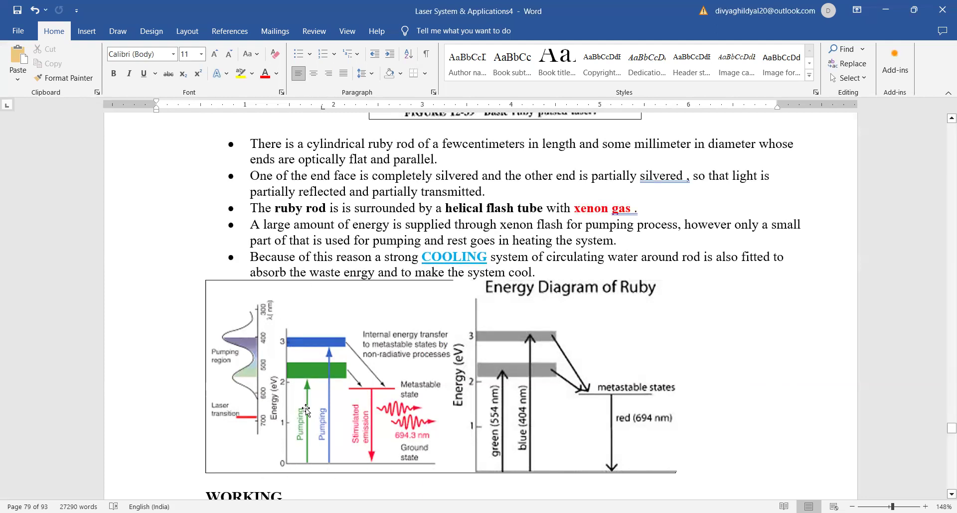
mouse_move(342, 357)
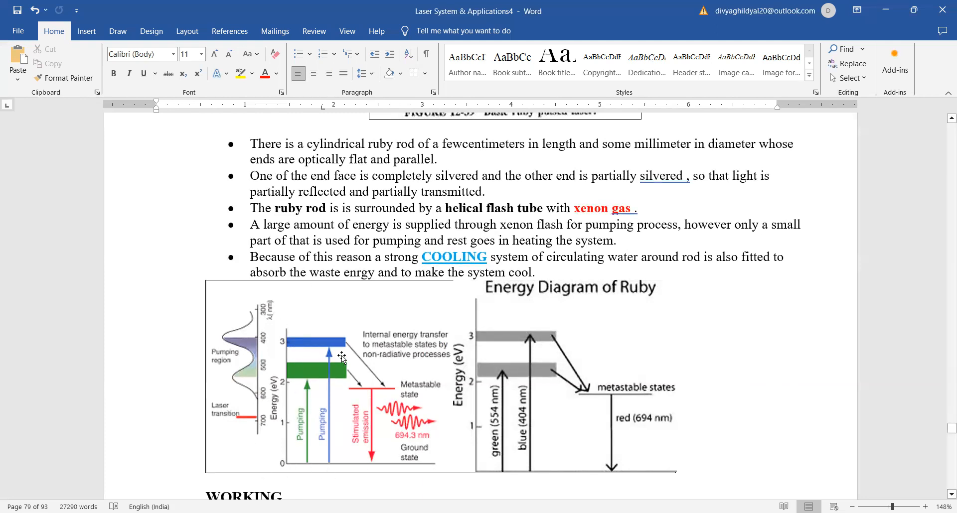
mouse_move(607, 406)
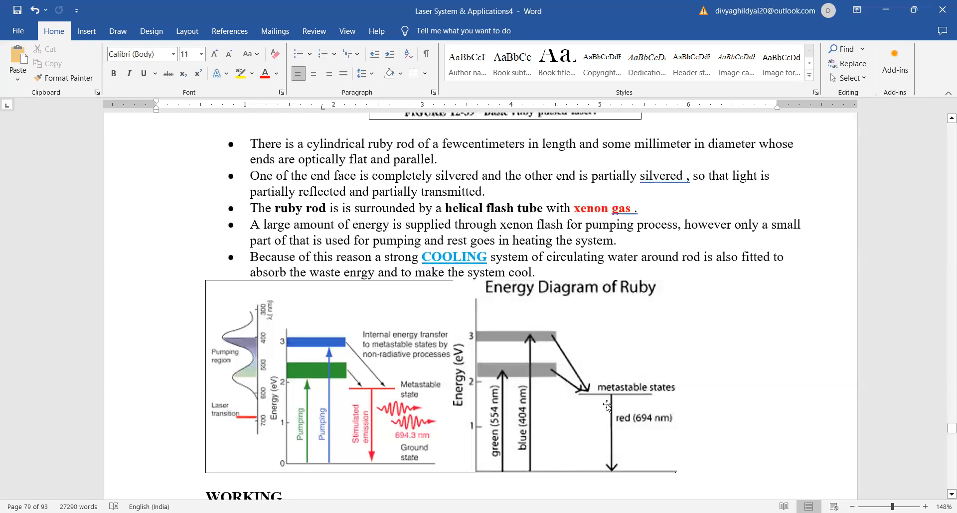
mouse_move(616, 470)
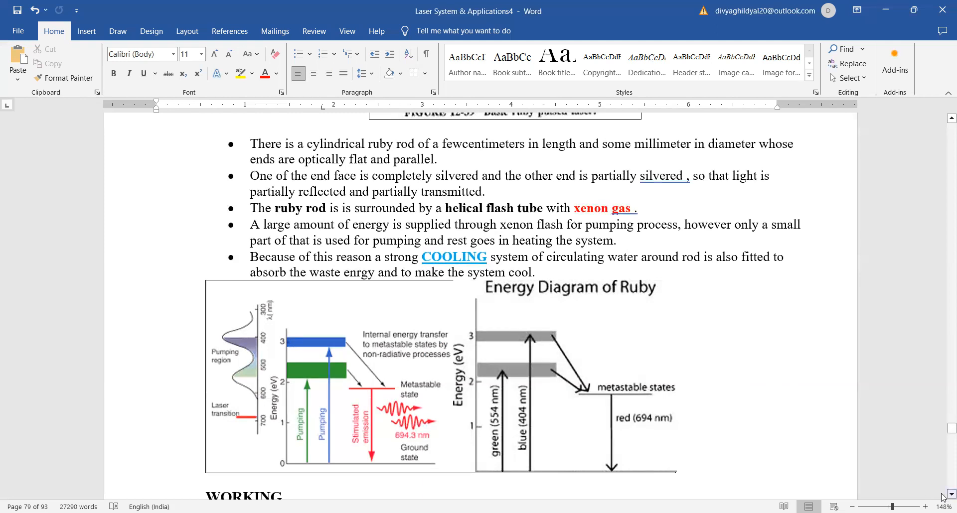
Step: Scroll through ruby laser Working, Advantages, Drawbacks and Applications to the Neodymium and Nd:YAG headings
scroll("down", 3)
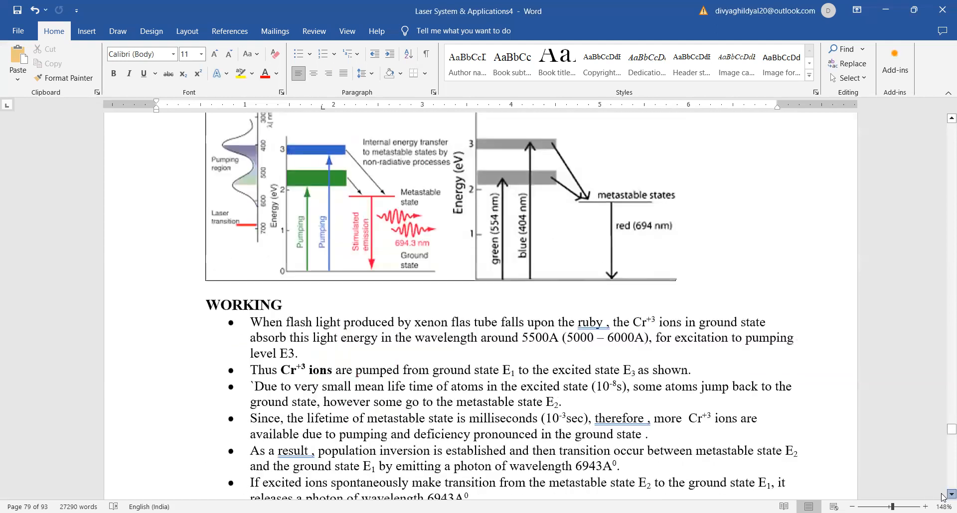
scroll("down", 3)
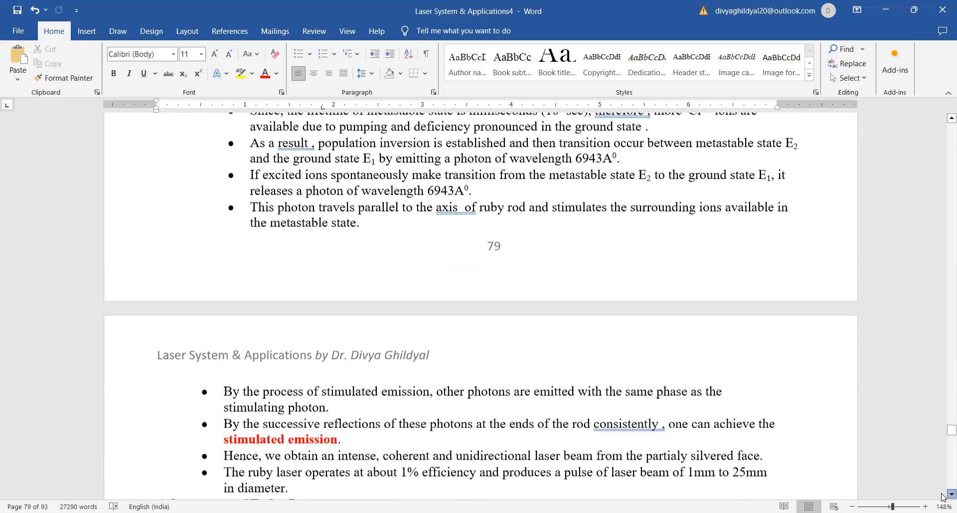
scroll("down", 3)
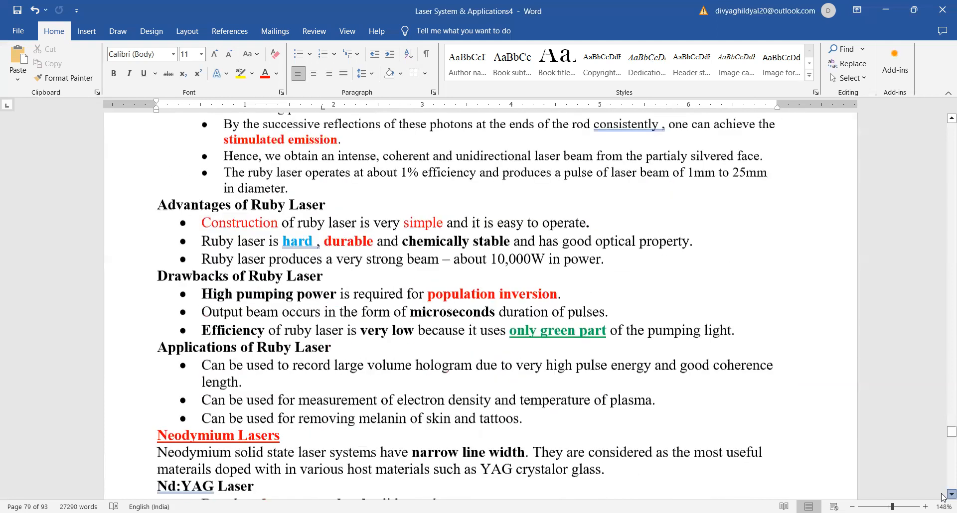
scroll("down", 3)
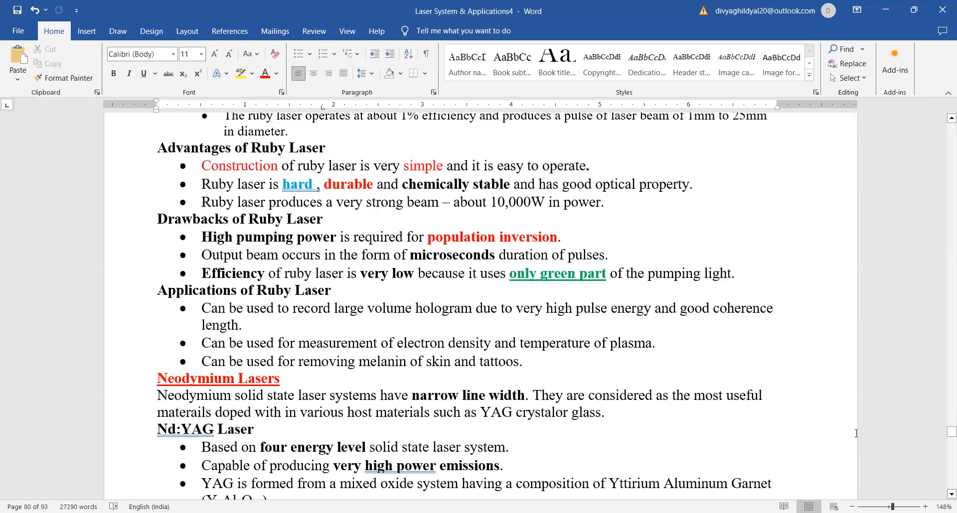
mouse_move(942, 494)
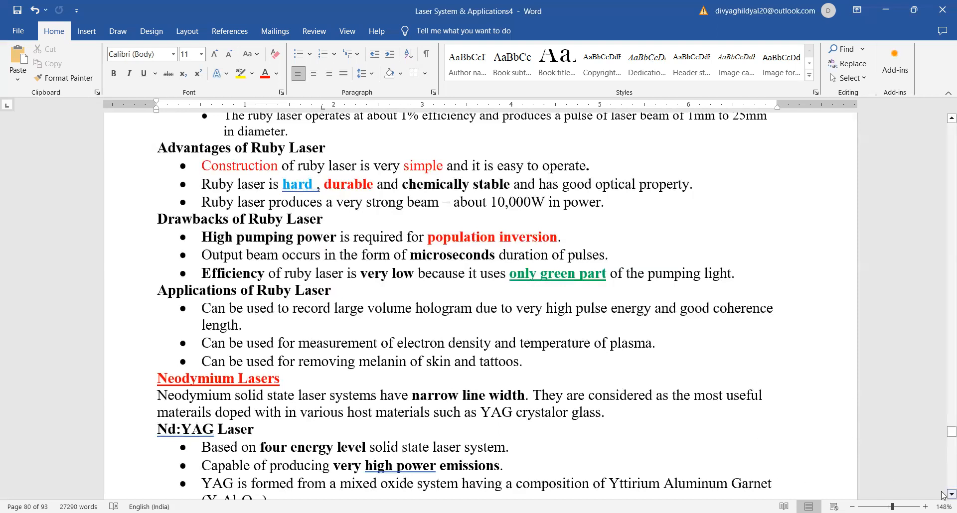
Step: Scroll down so the full Nd:YAG Laser bullet list and top of its cavity diagram show
scroll("down", 3)
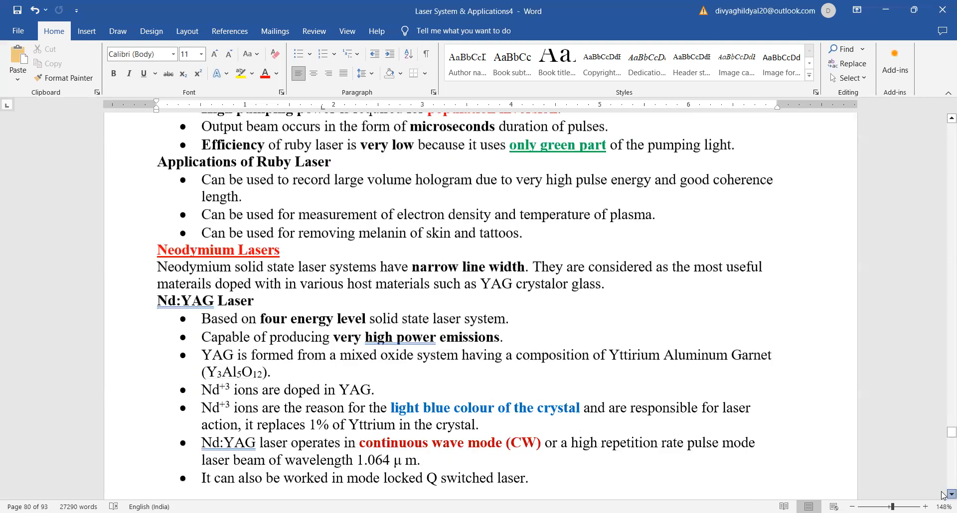
scroll("down", 3)
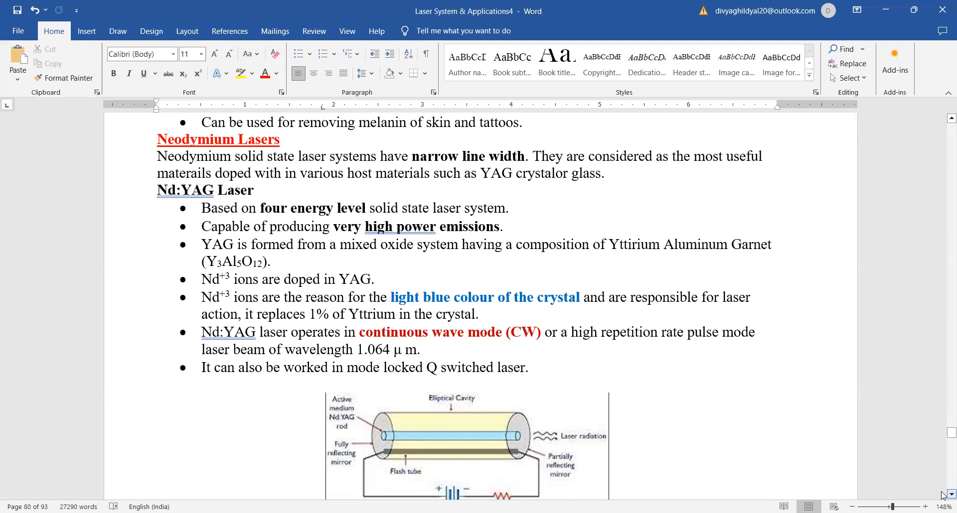
mouse_move(577, 465)
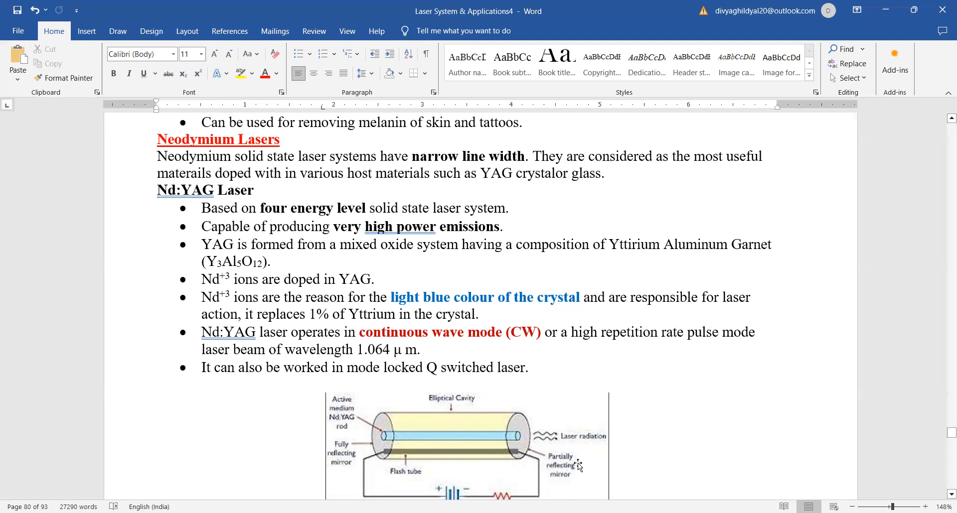
mouse_move(500, 454)
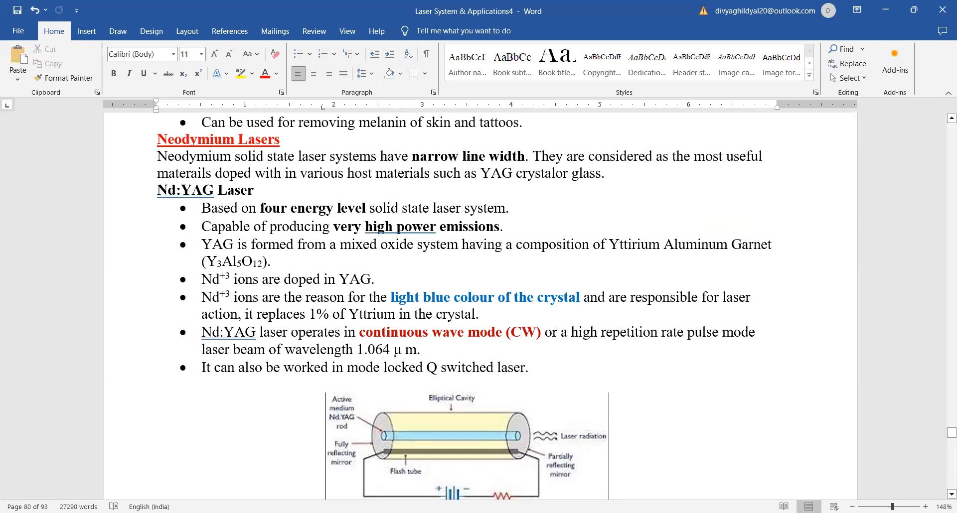
Step: Scroll down to the complete Nd:YAG laser diagram closing page 80
scroll("down", 3)
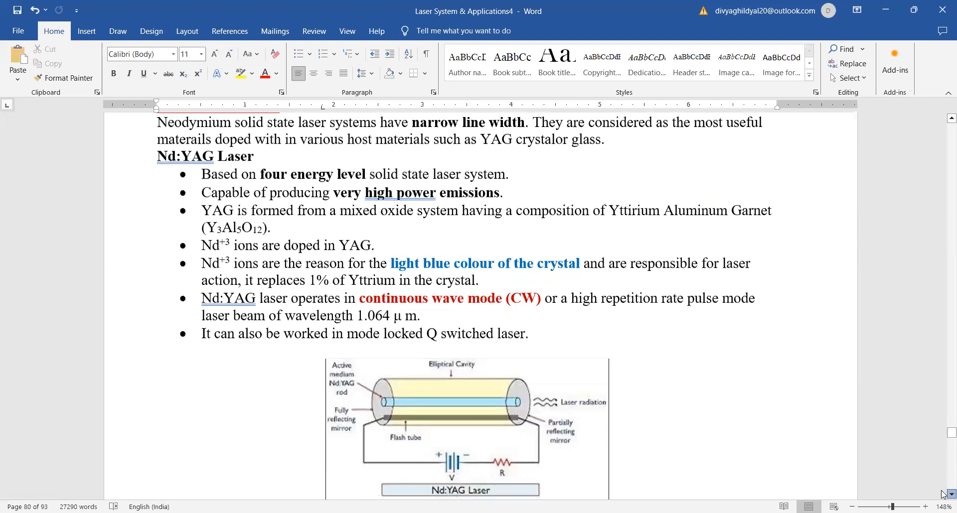
scroll("down", 3)
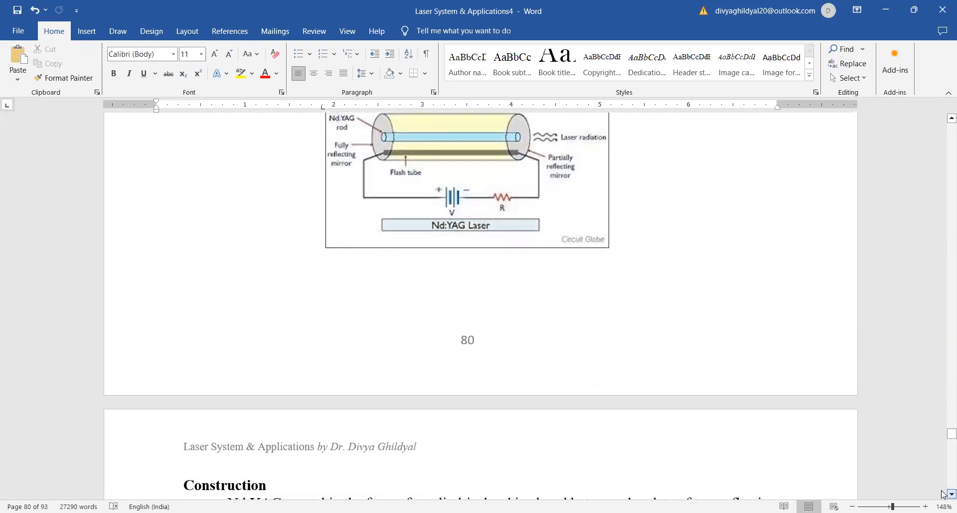
mouse_move(514, 144)
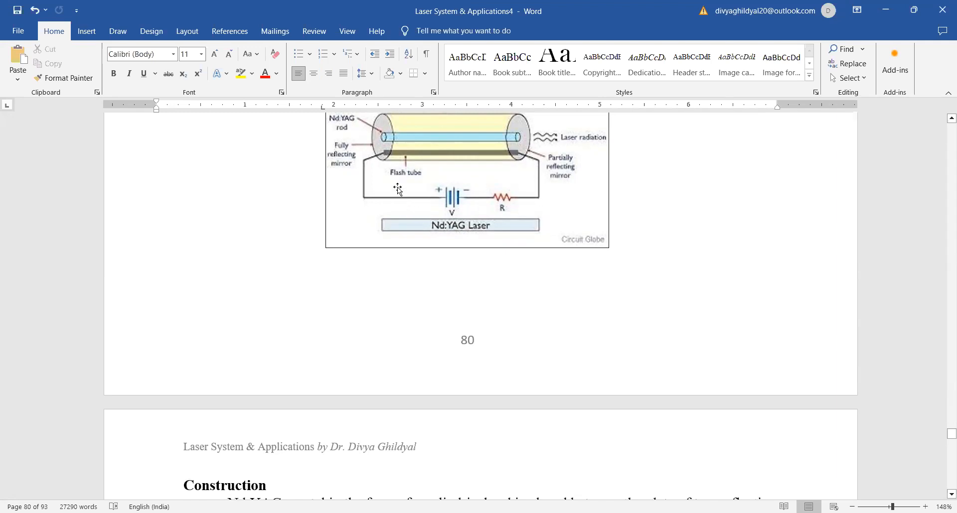
mouse_move(382, 166)
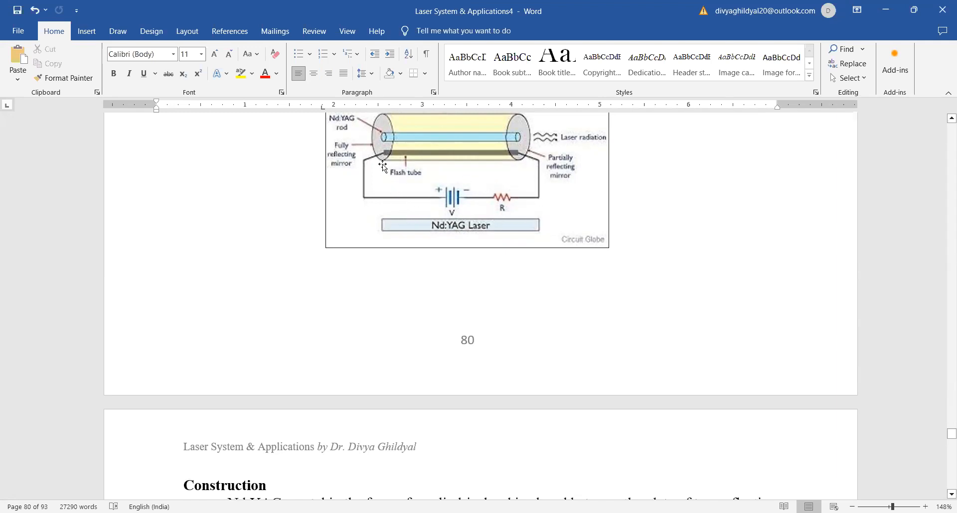
mouse_move(498, 140)
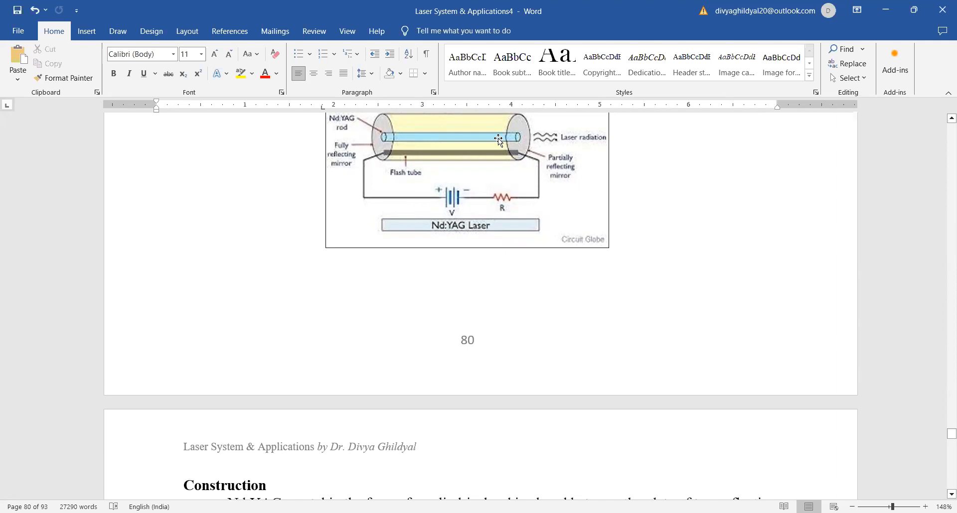
mouse_move(526, 164)
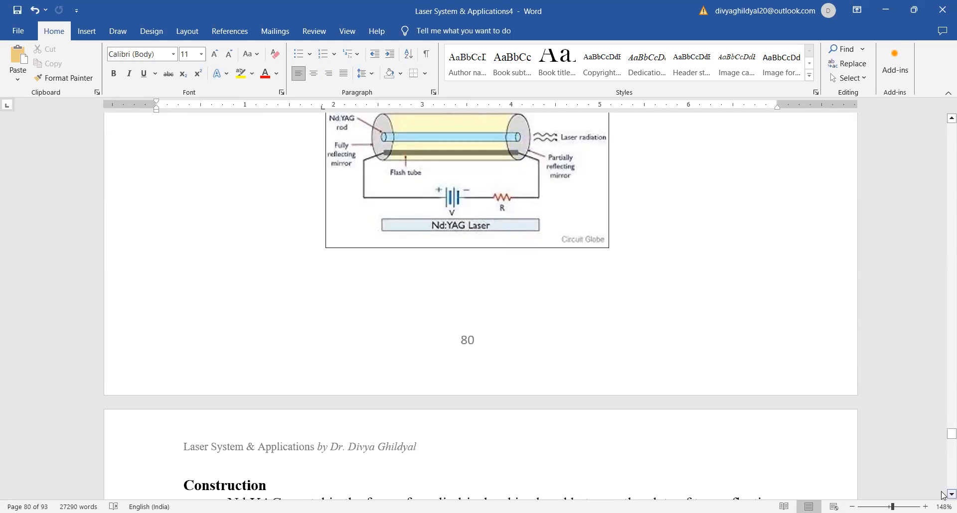
Step: Scroll onto page 81 through the Construction bullets to the Working energy-level diagram and first points
scroll("down", 3)
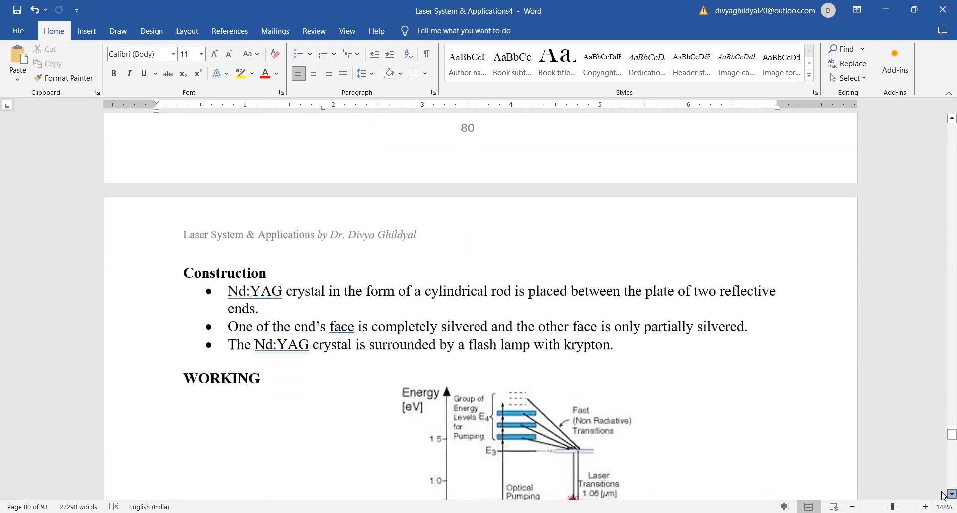
scroll("down", 3)
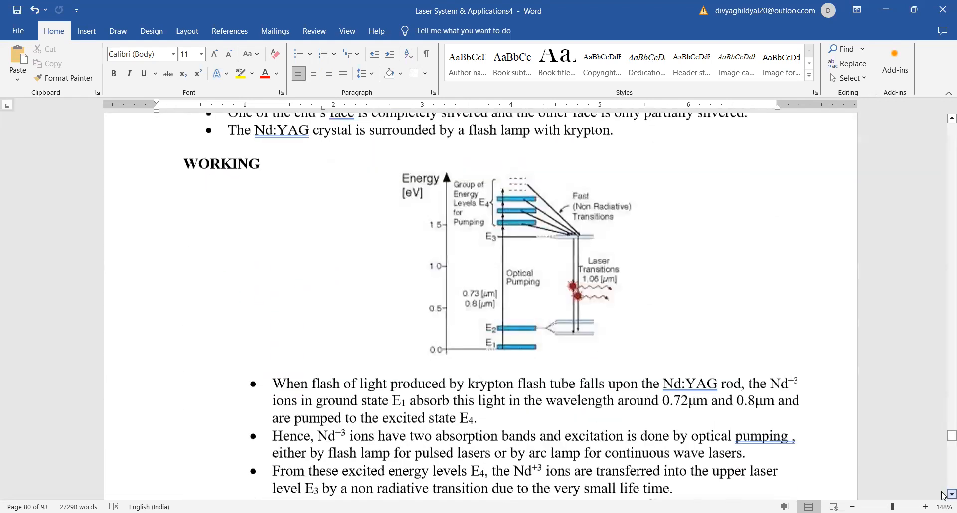
scroll("down", 3)
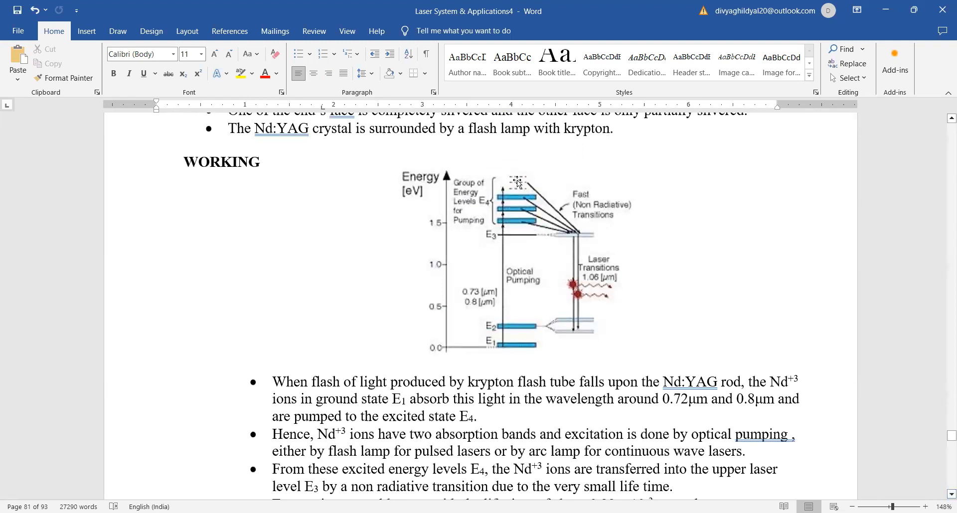
mouse_move(466, 196)
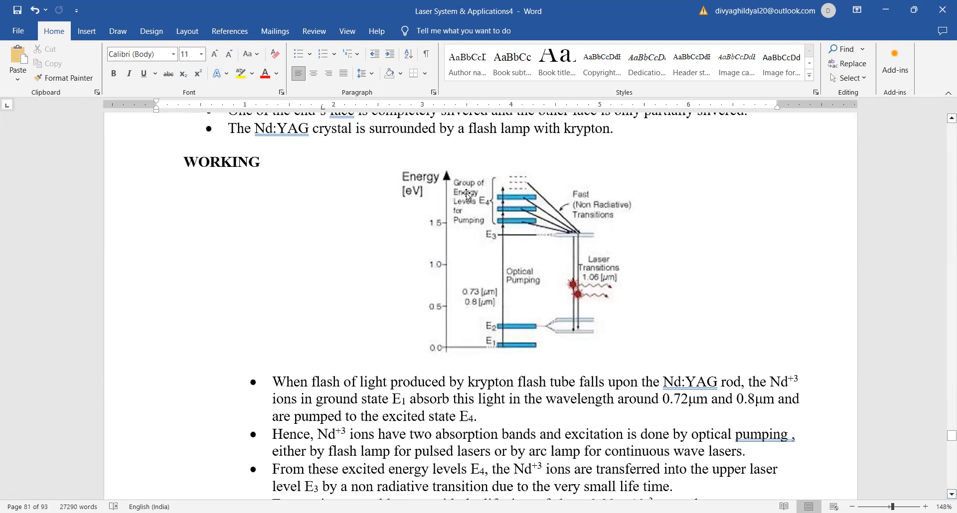
mouse_move(548, 172)
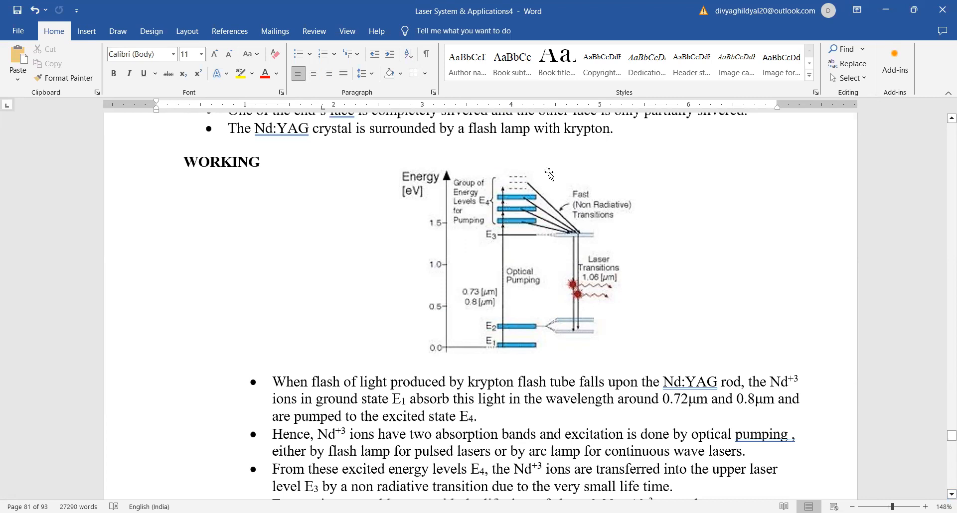
mouse_move(568, 267)
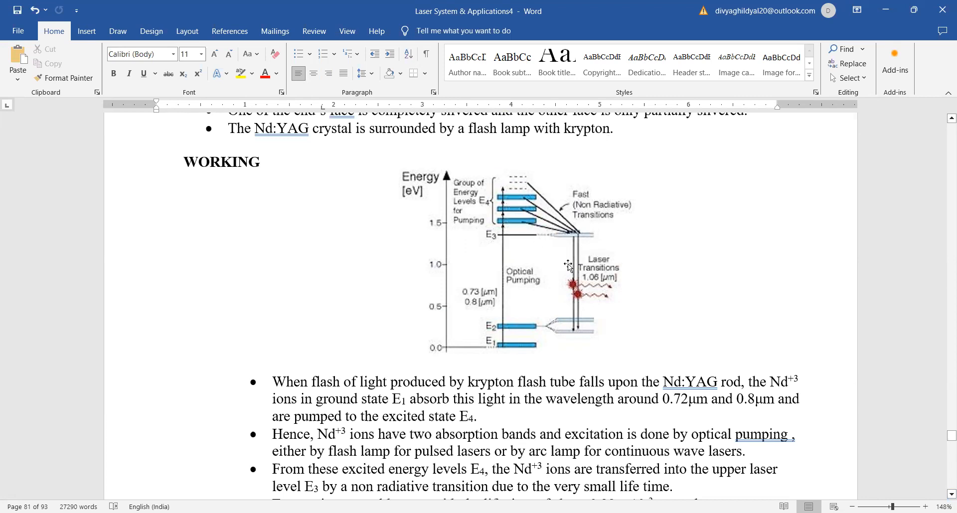
mouse_move(588, 285)
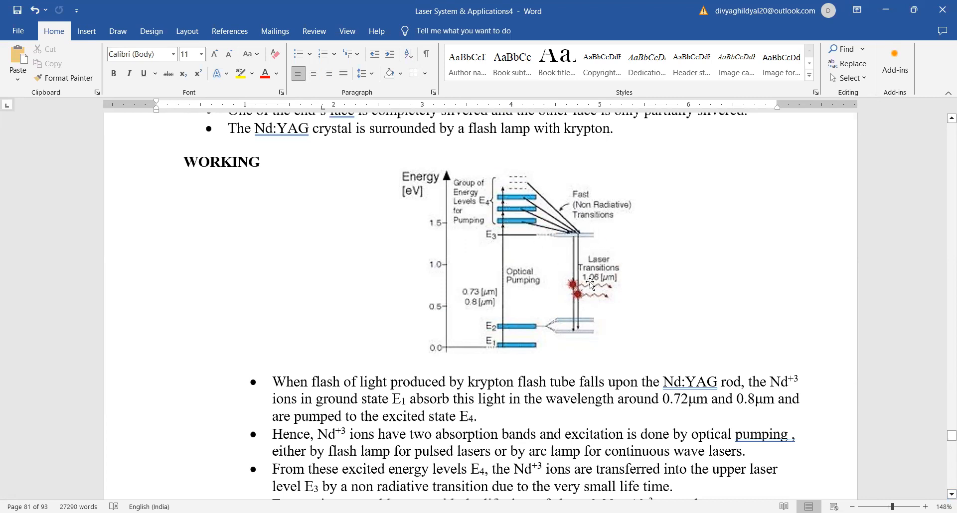
mouse_move(930, 429)
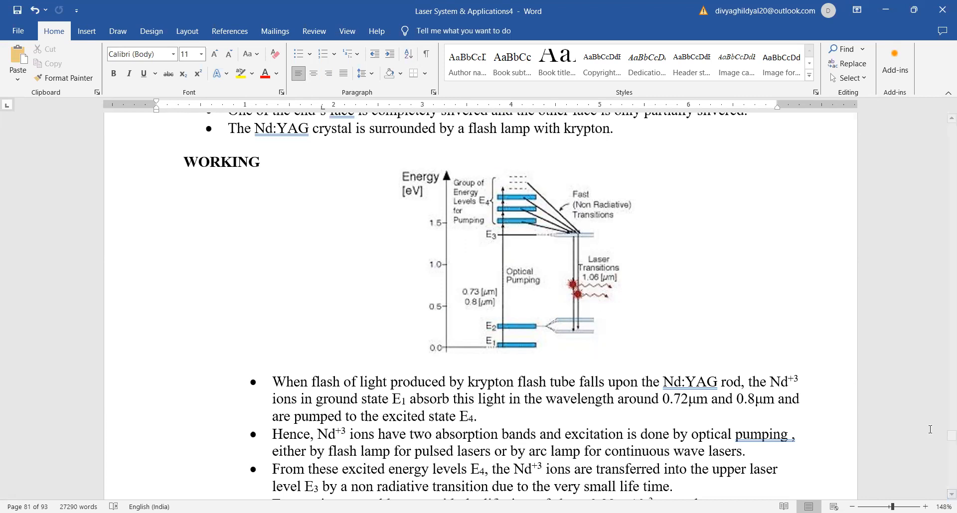
scroll("down", 3)
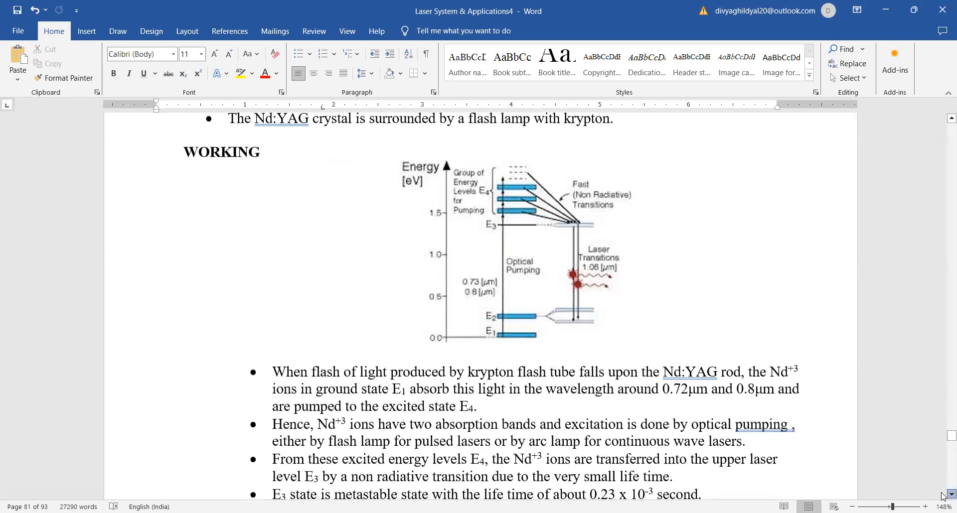
Step: Scroll to the end of page 81 showing the continuous/pulsed note, advantages and disadvantages
scroll("down", 3)
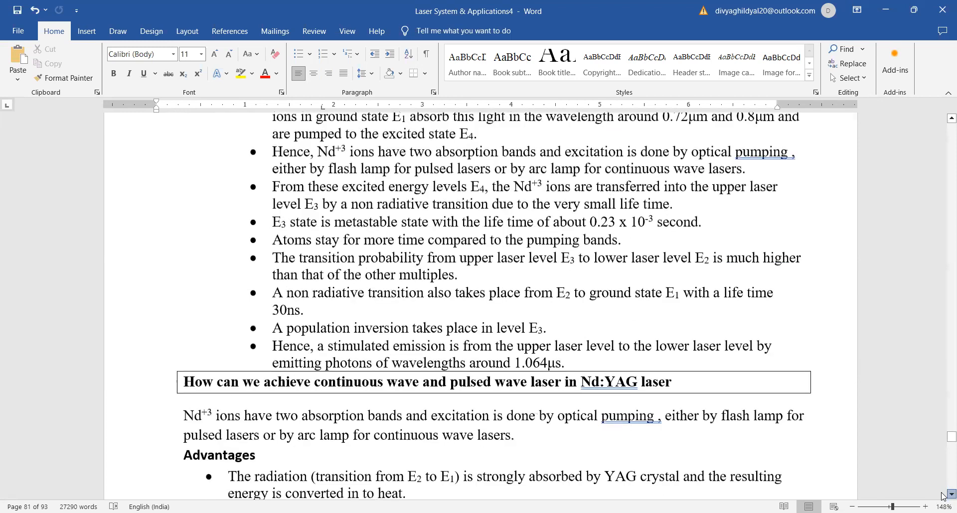
scroll("down", 3)
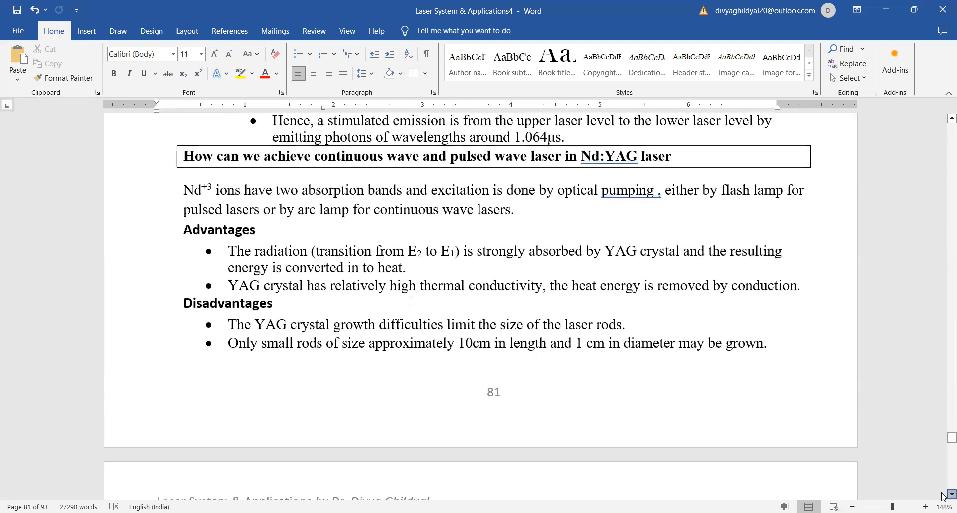
Step: Scroll to page 82 showing Nd:YAG applications and the Nd-Glass Laser introduction with its characteristics
scroll("down", 3)
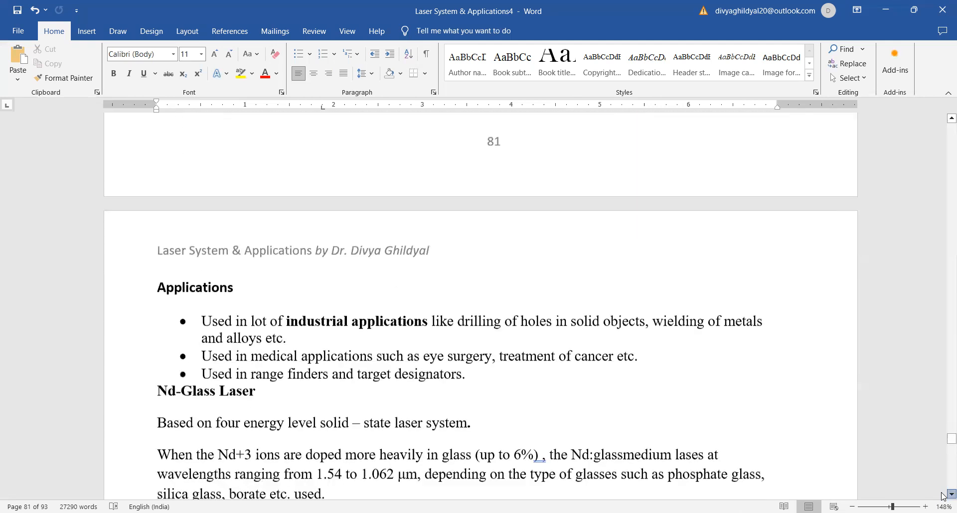
scroll("down", 3)
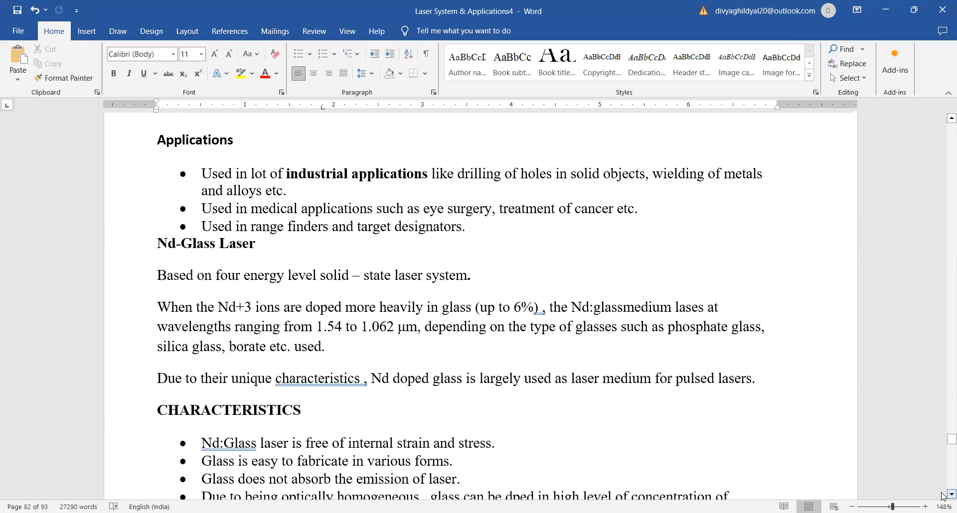
scroll("up", 3)
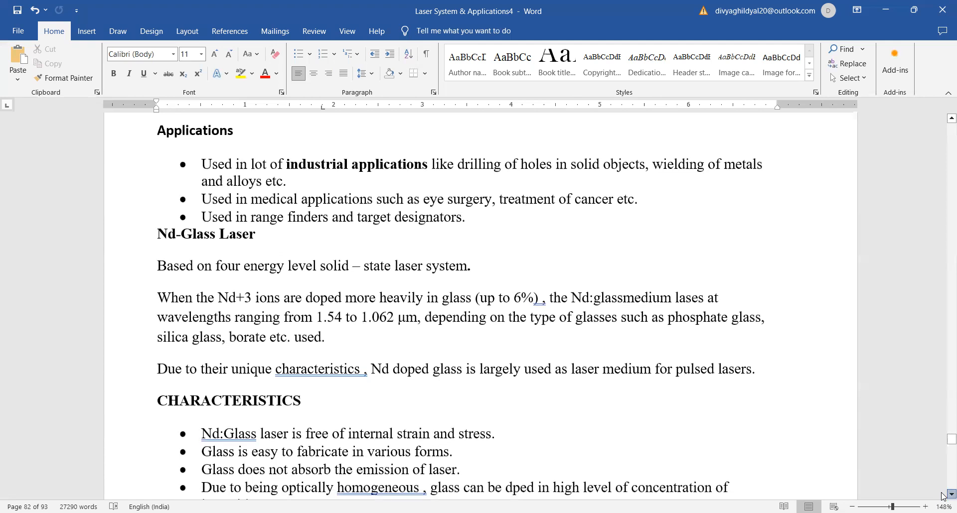
scroll("down", 3)
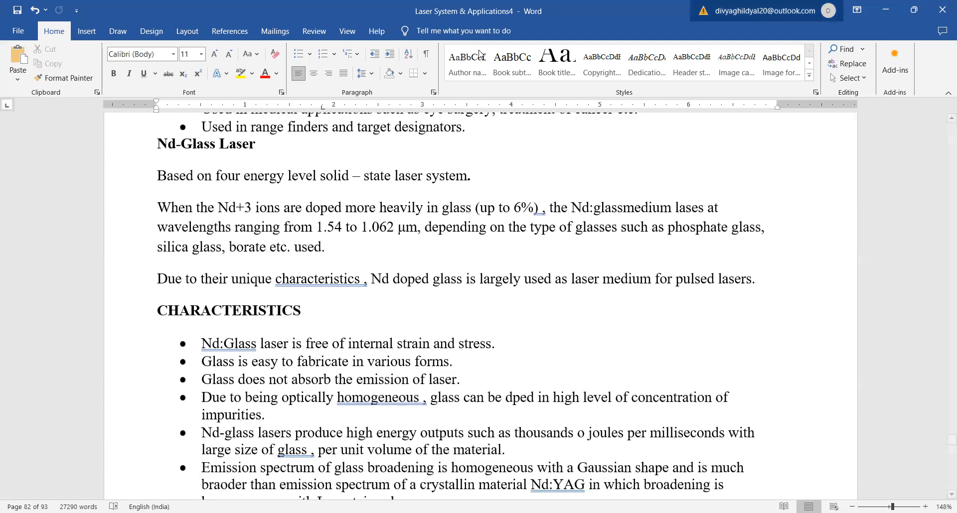